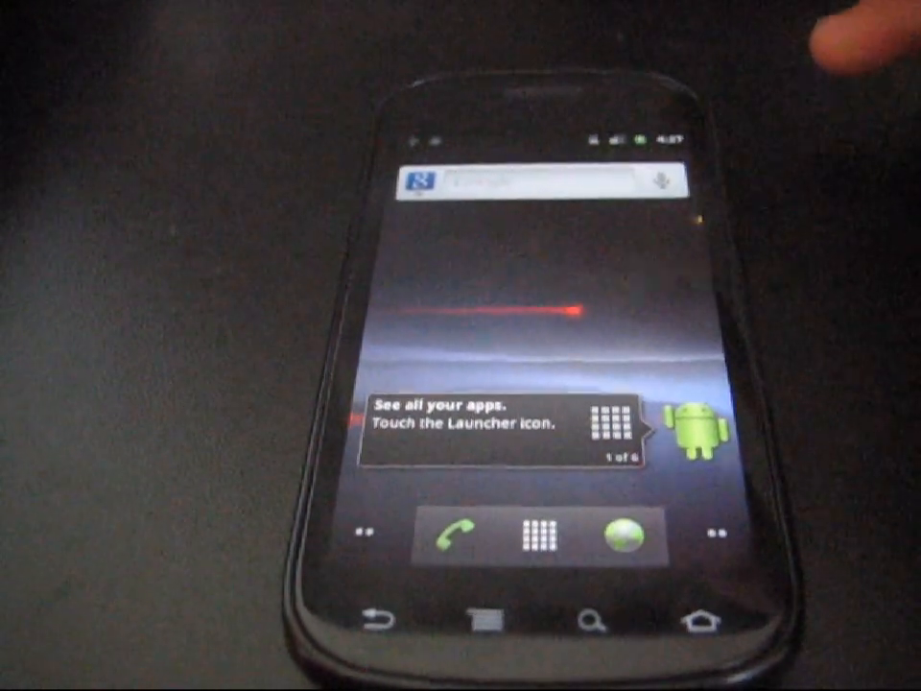
Step: Open the app drawer from the dock to list installed apps like Books, Browser and Gmail
click(535, 539)
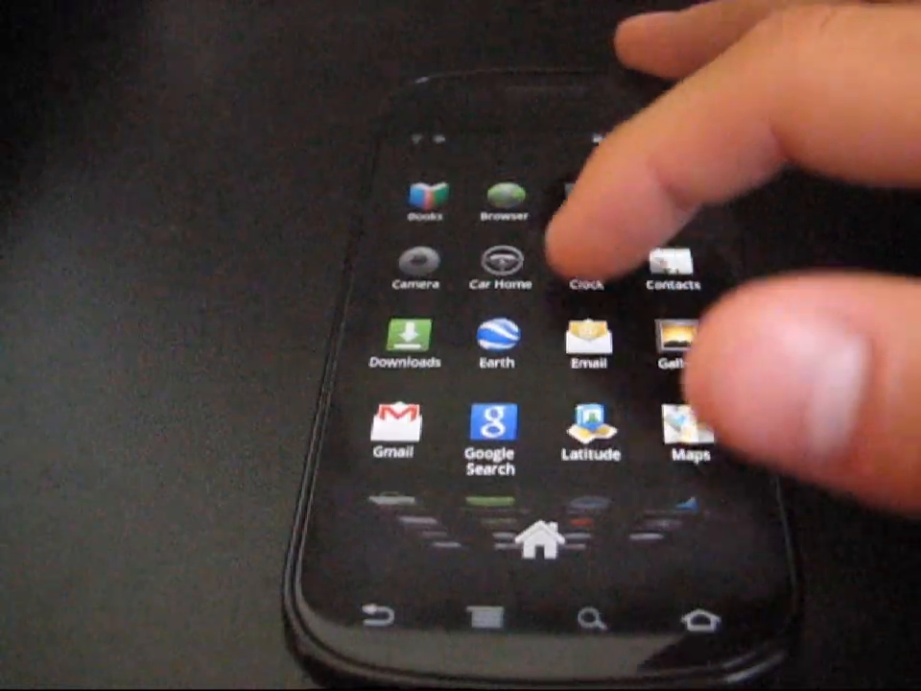